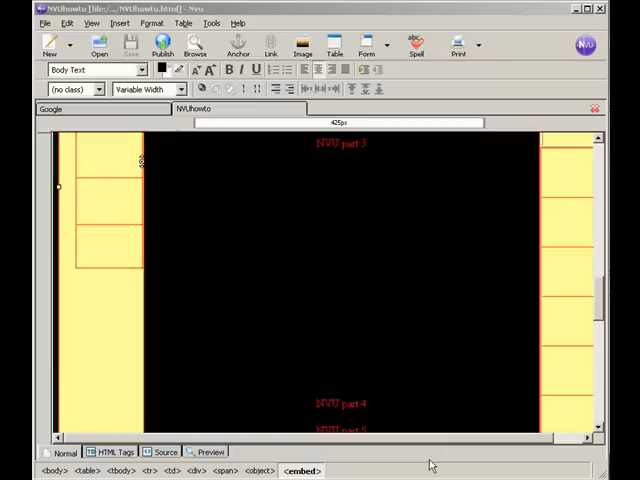
mouse_move(463, 342)
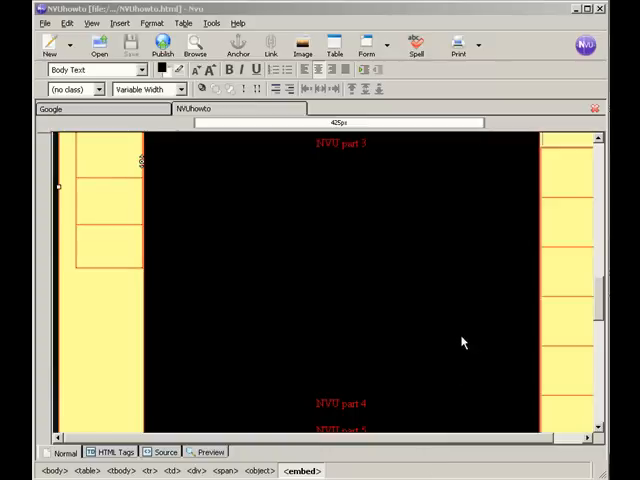
mouse_move(355, 302)
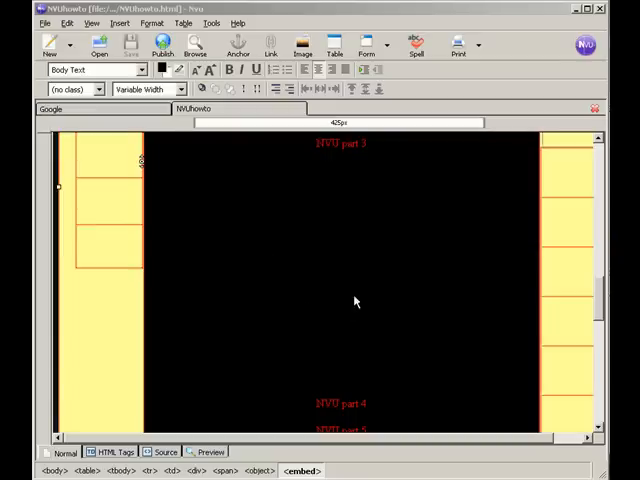
mouse_move(332, 321)
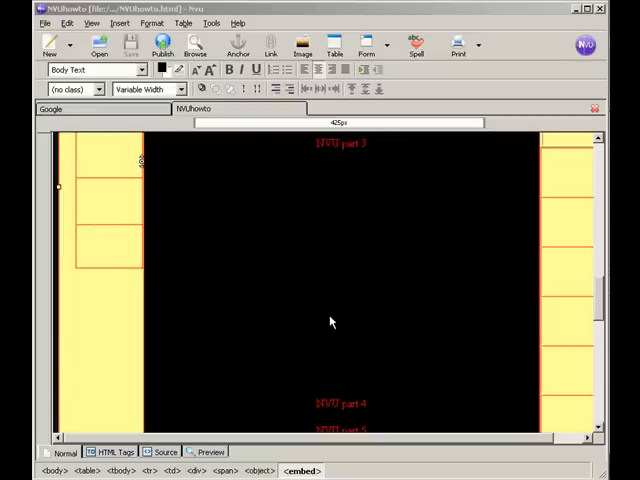
mouse_move(322, 255)
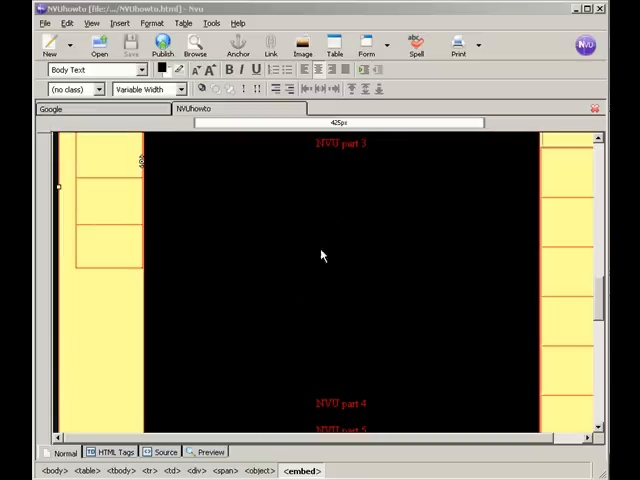
mouse_move(338, 280)
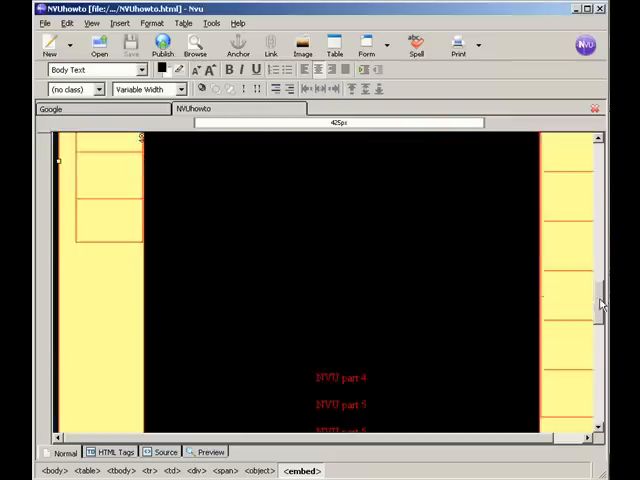
Scroll through the NVUhowto sections, then switch to the Google.html document.
scroll("down", 3)
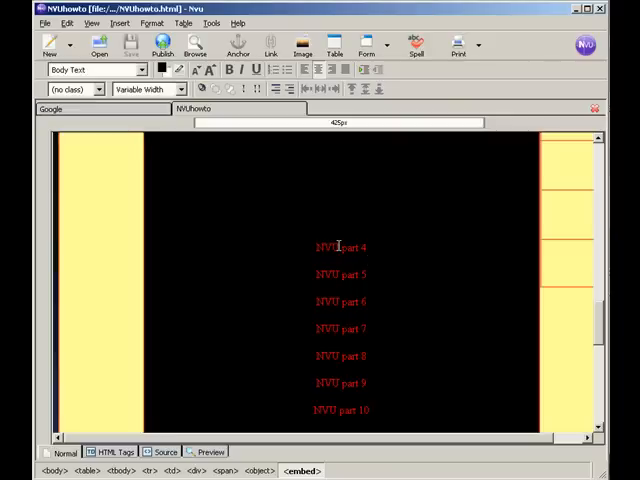
mouse_move(245, 247)
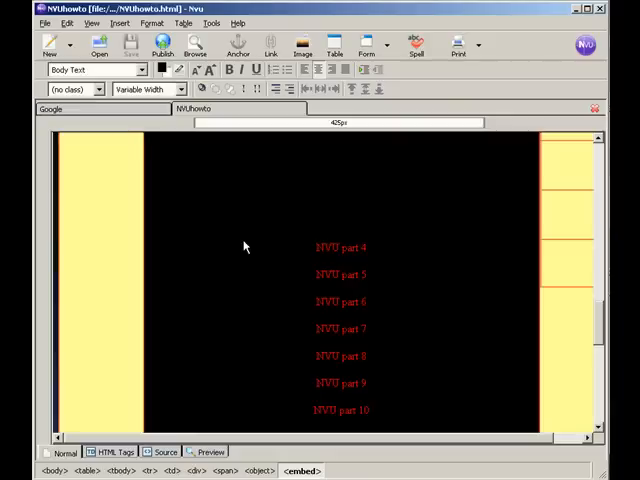
left_click(50, 109)
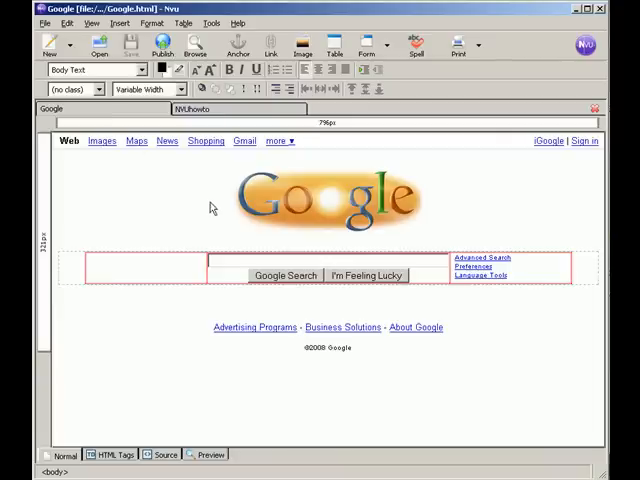
mouse_move(255, 415)
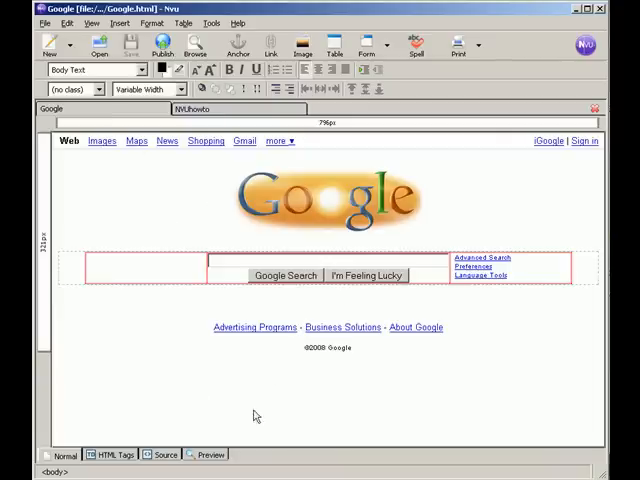
mouse_move(183, 383)
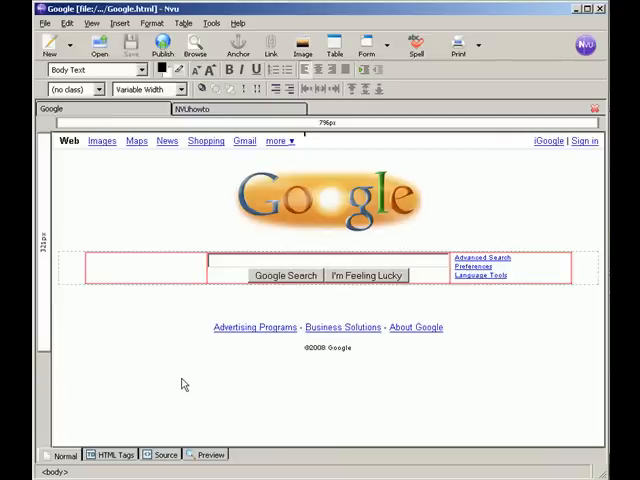
mouse_move(308, 372)
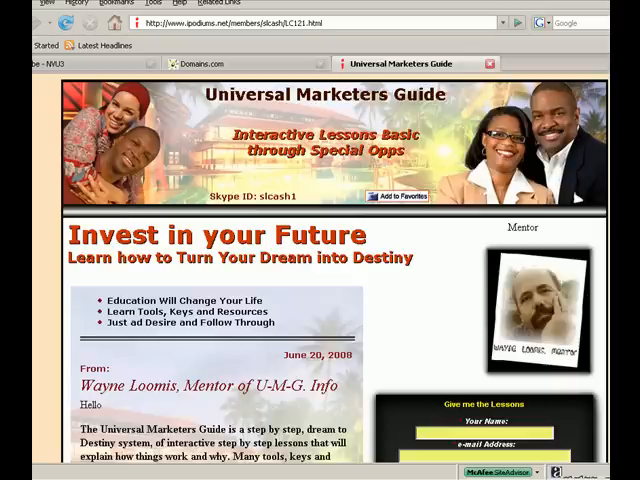
scroll("down", 3)
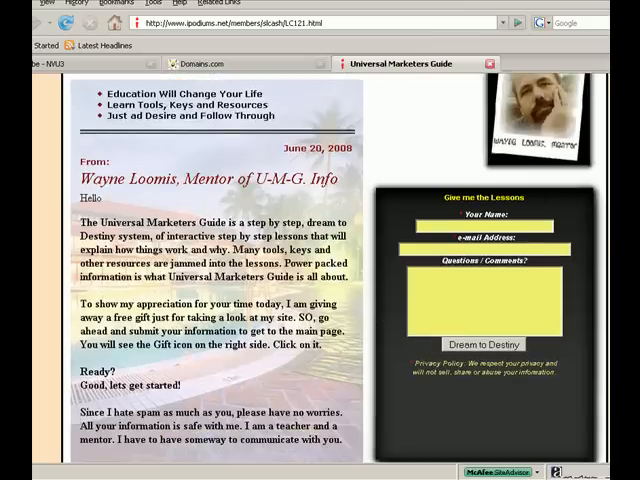
scroll("down", 3)
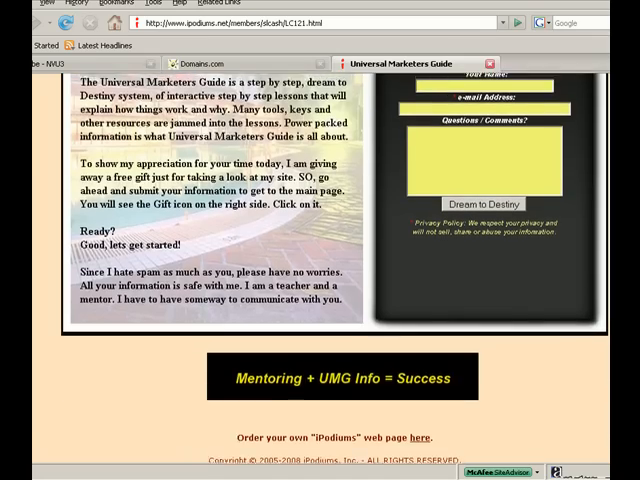
scroll("up", 3)
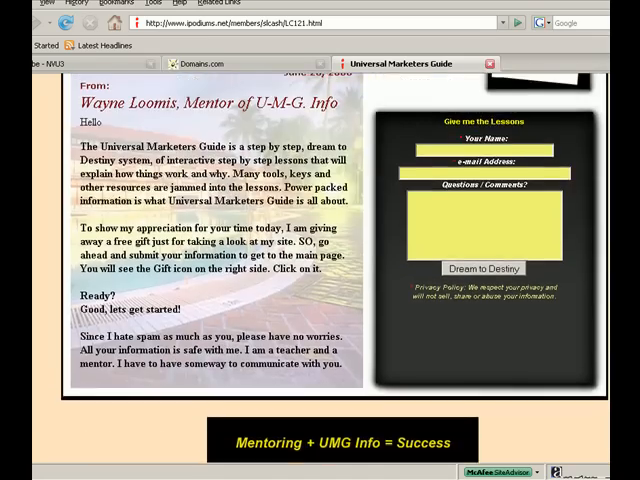
scroll("up", 3)
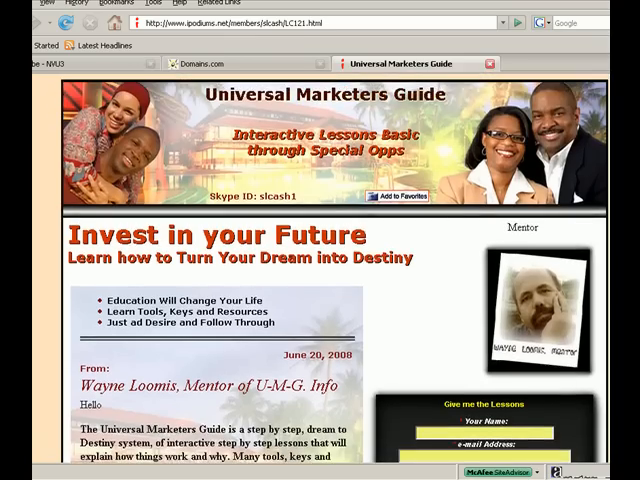
scroll("down", 3)
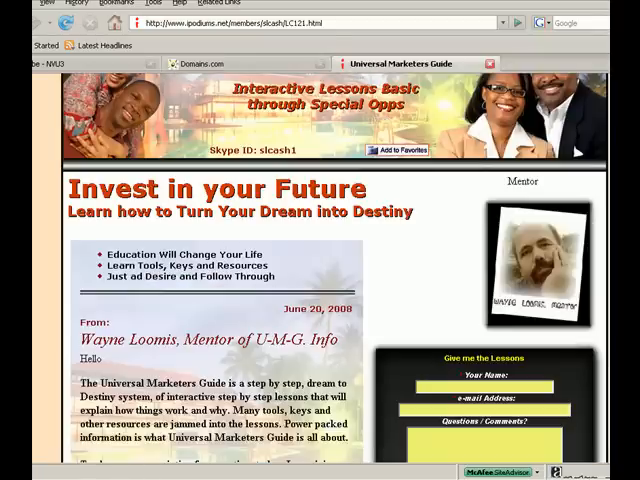
mouse_move(497, 207)
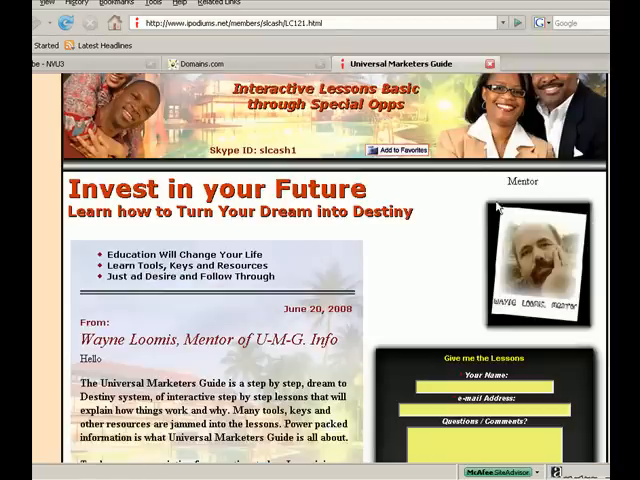
mouse_move(308, 236)
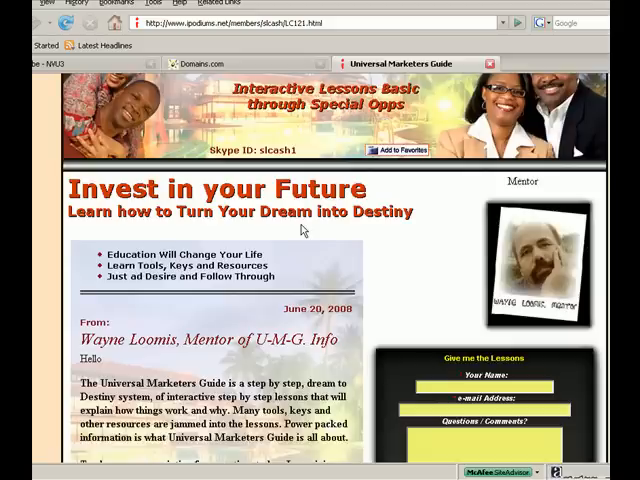
Bring up image options for the picture under the Universal Marketers Guide headline.
right_click(305, 228)
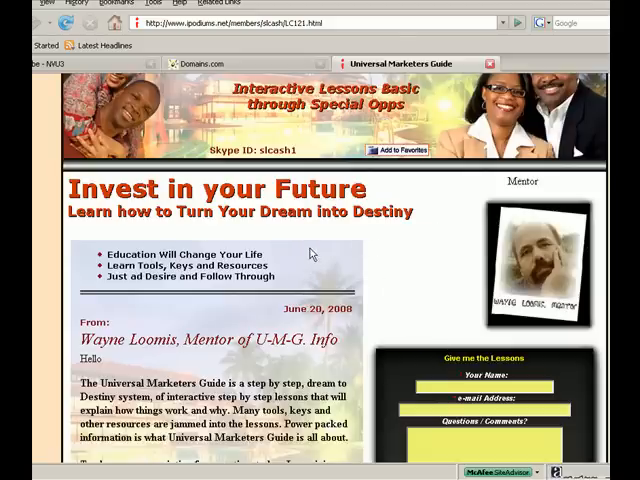
mouse_move(308, 237)
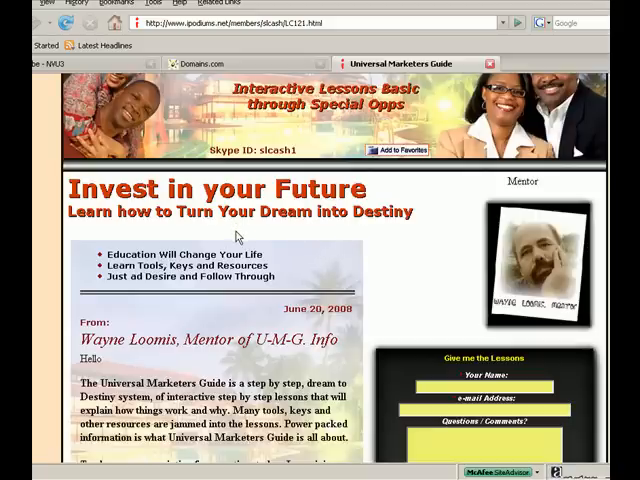
right_click(238, 236)
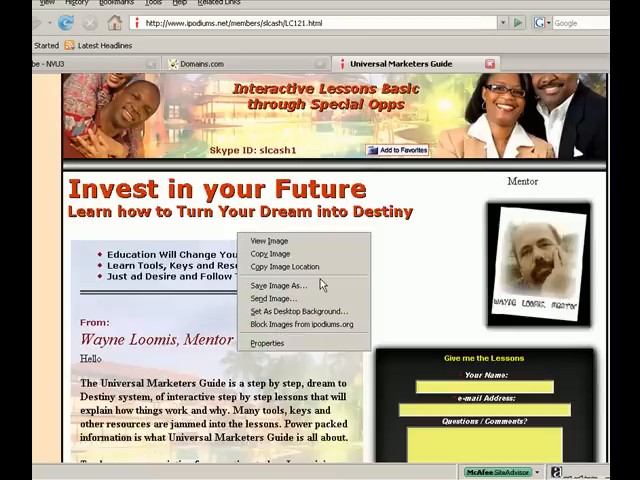
mouse_move(305, 311)
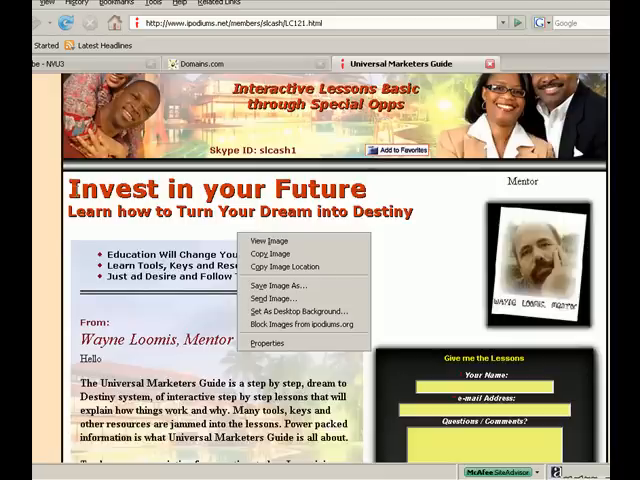
mouse_move(54, 216)
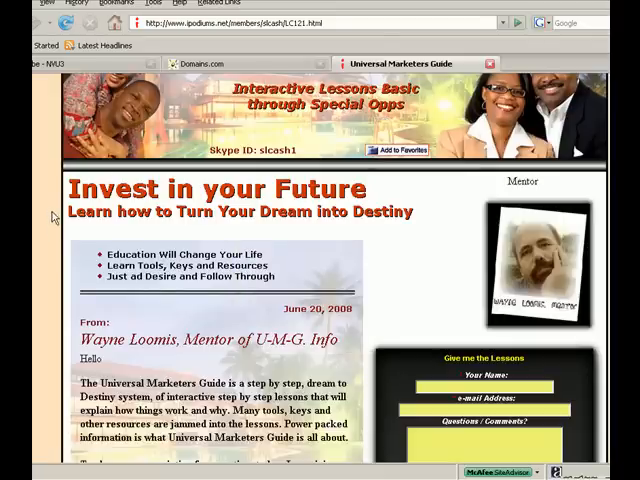
View the Universal Marketers Guide page's HTML source from the page context menu.
right_click(55, 217)
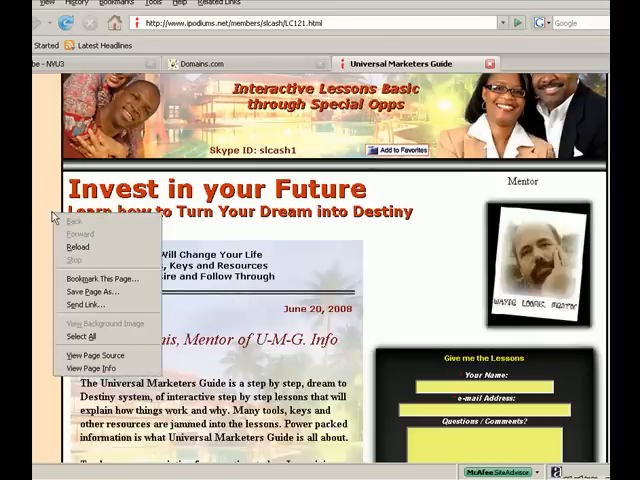
mouse_move(95, 278)
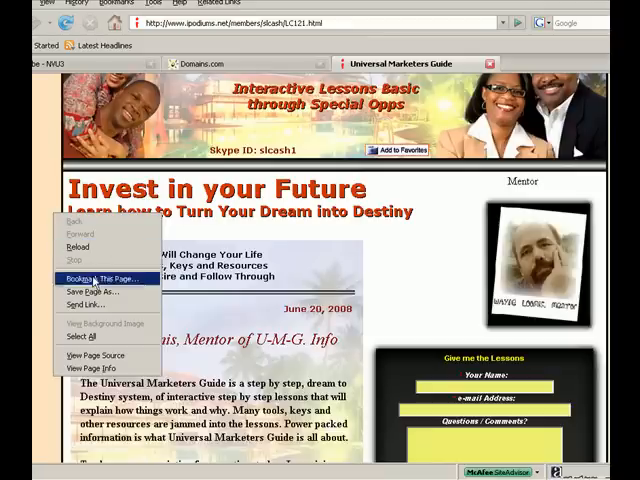
mouse_move(98, 355)
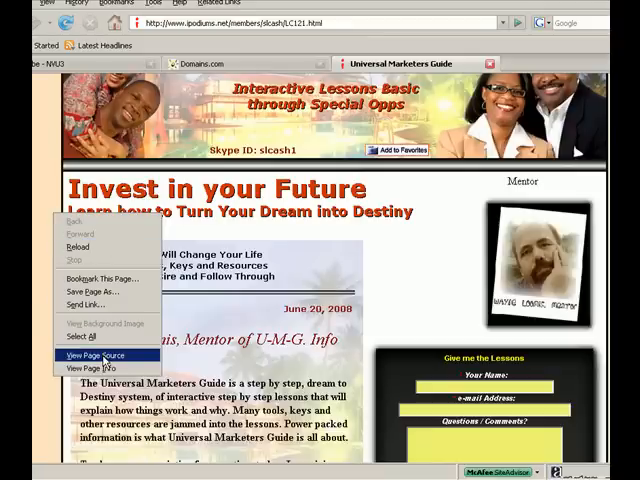
left_click(96, 355)
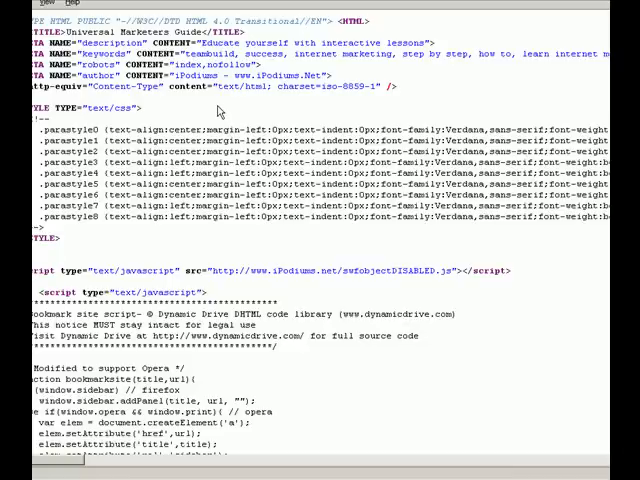
Select all of the page's HTML source in the source window.
right_click(202, 112)
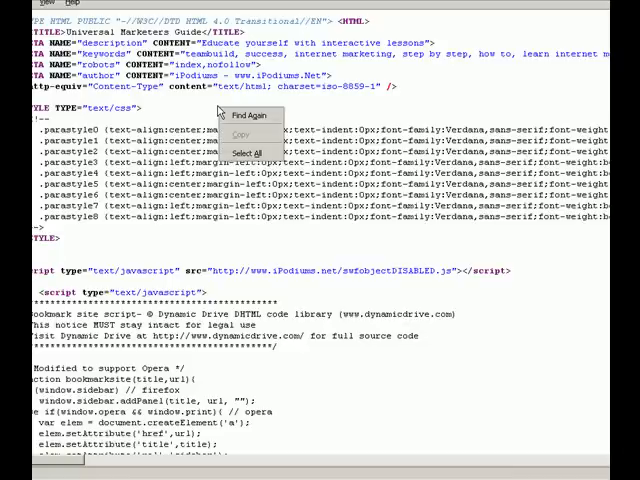
left_click(246, 152)
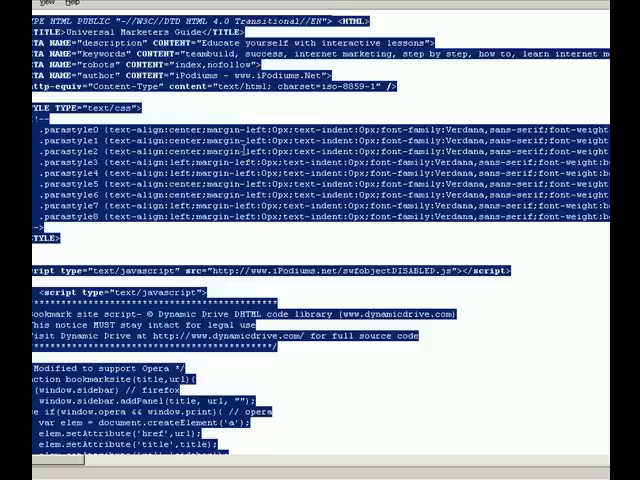
mouse_move(225, 237)
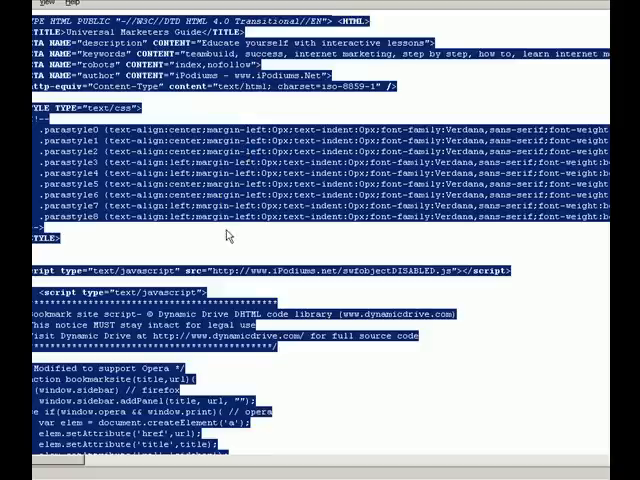
mouse_move(233, 250)
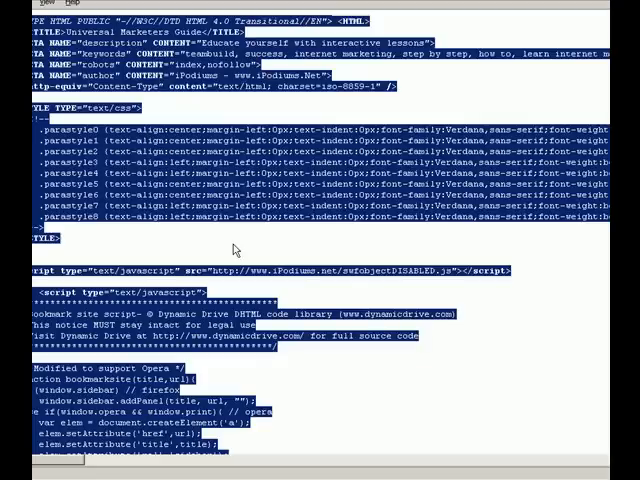
mouse_move(233, 250)
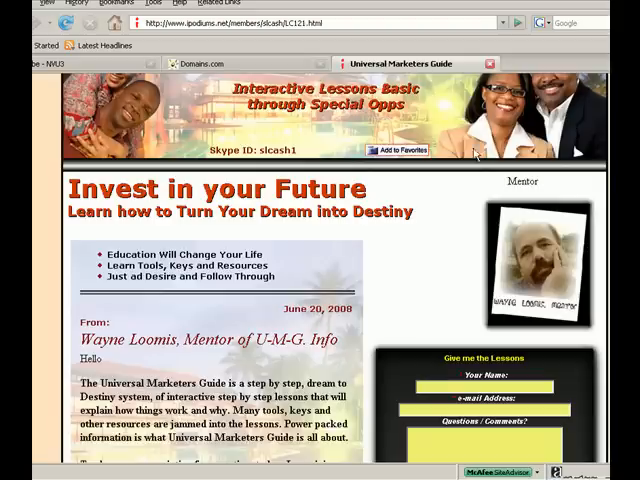
mouse_move(553, 70)
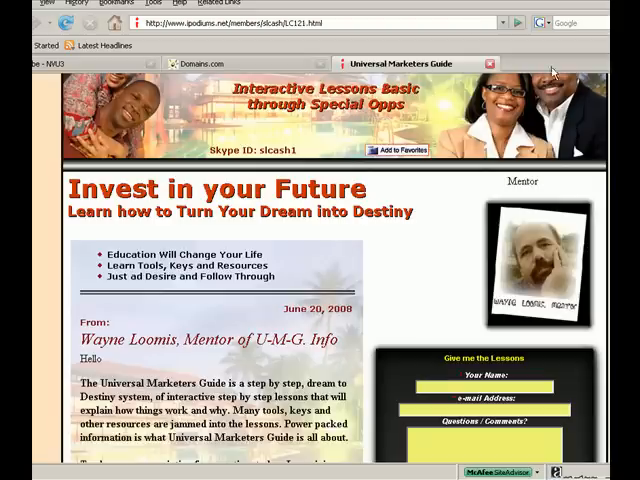
mouse_move(423, 196)
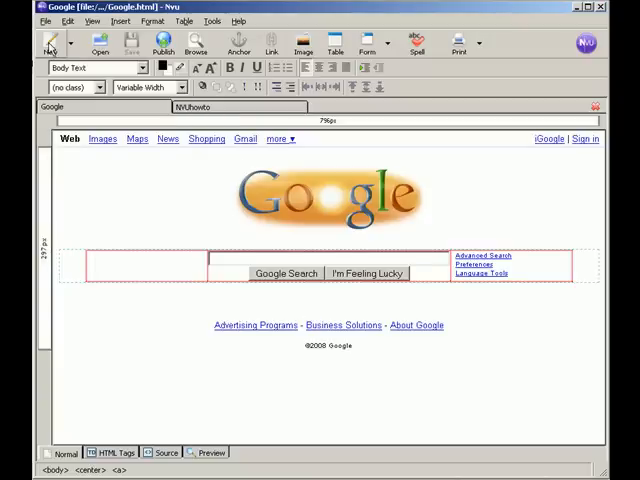
Create a new untitled Nvu page and view its empty HTML source.
left_click(51, 42)
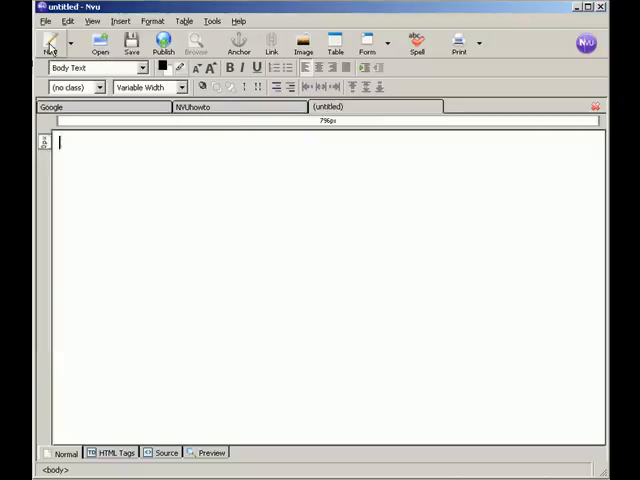
mouse_move(52, 40)
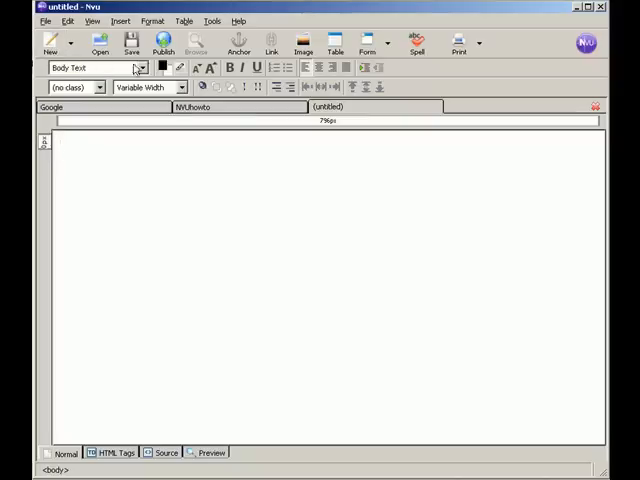
mouse_move(238, 21)
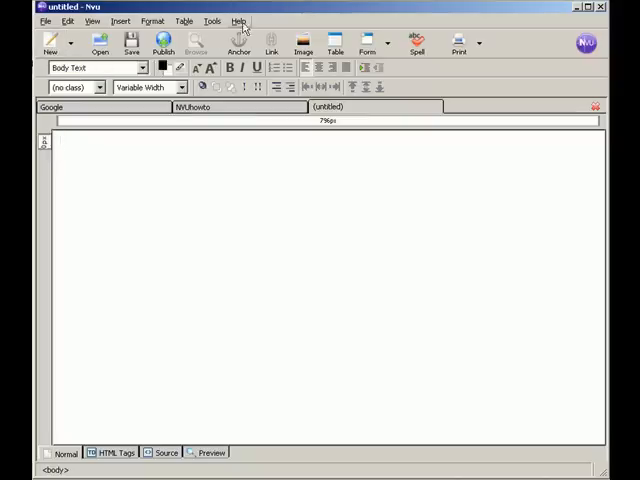
mouse_move(170, 169)
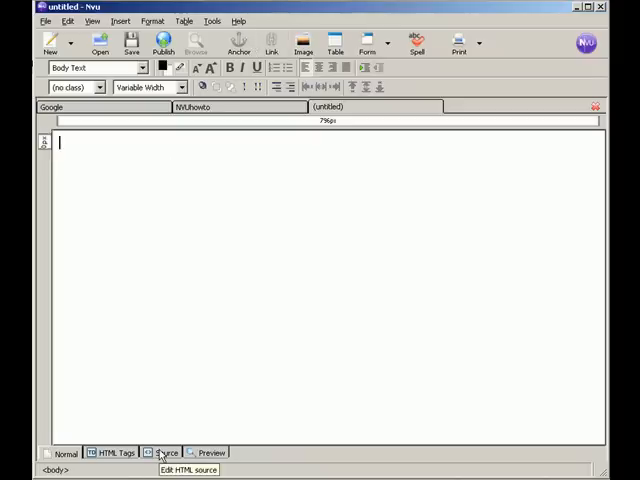
left_click(163, 453)
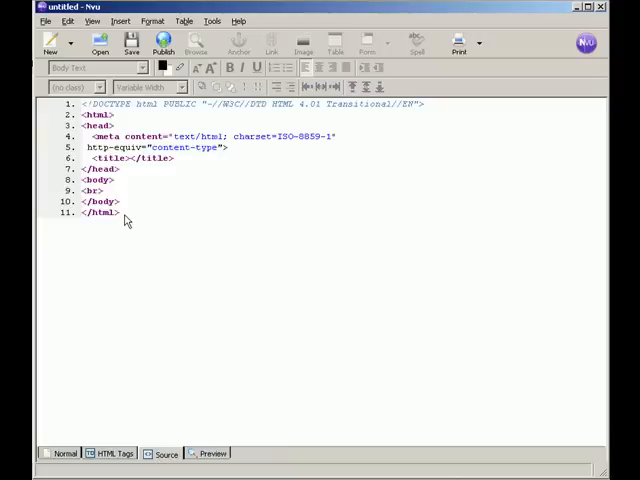
Select all of the blank page's existing markup in Source view.
left_click_drag(83, 201, 121, 212)
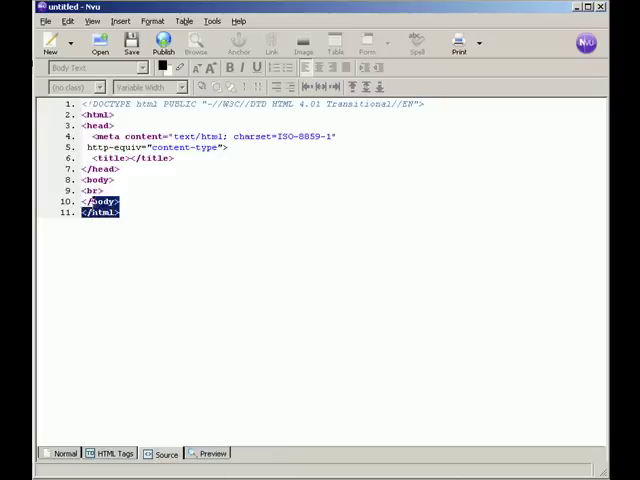
key("ctrl+a")
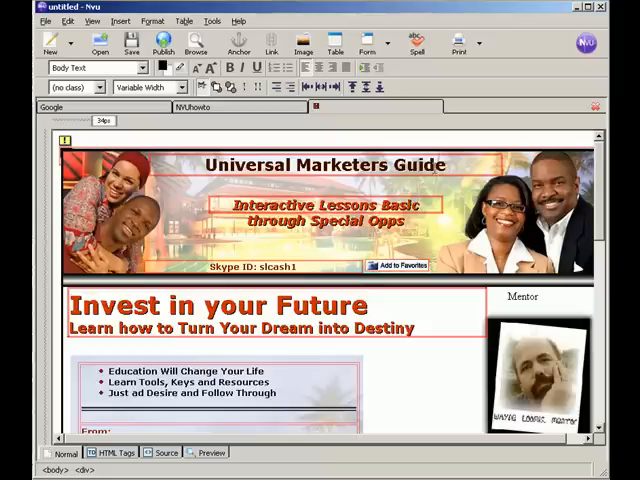
mouse_move(407, 370)
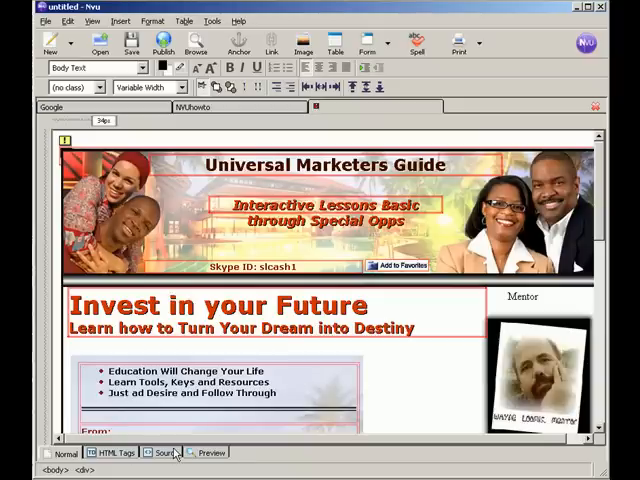
mouse_move(198, 452)
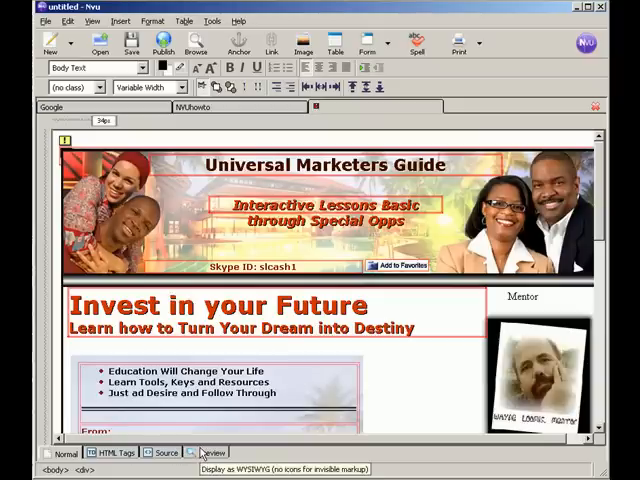
left_click(208, 453)
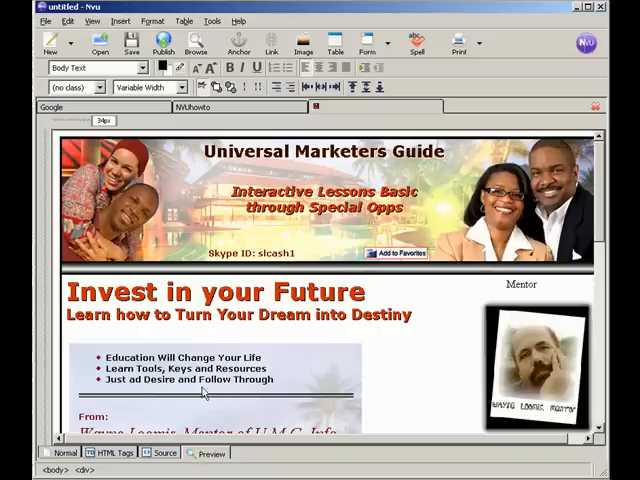
mouse_move(388, 275)
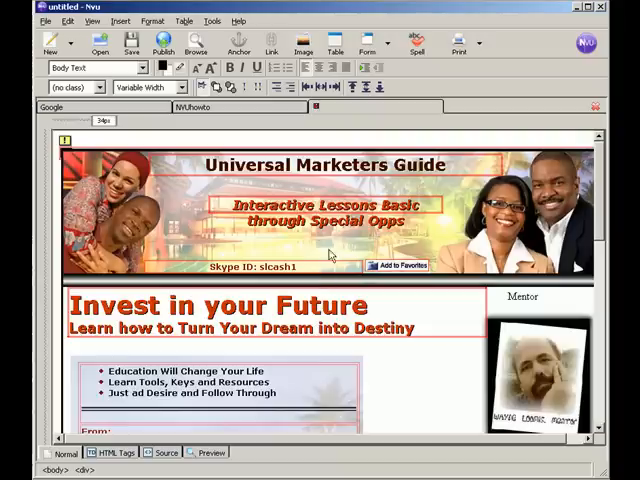
mouse_move(315, 356)
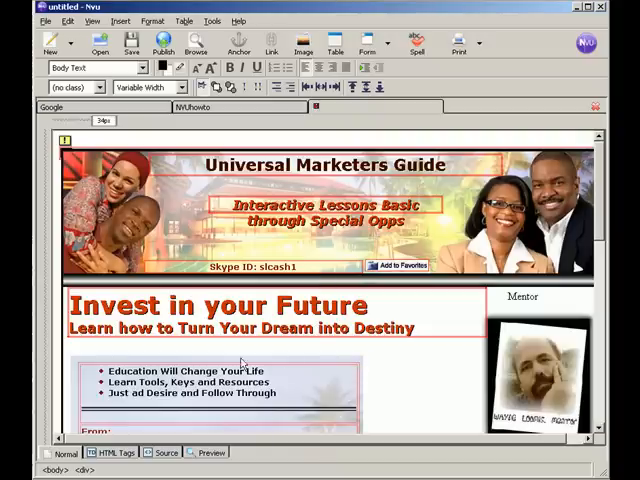
scroll("down", 3)
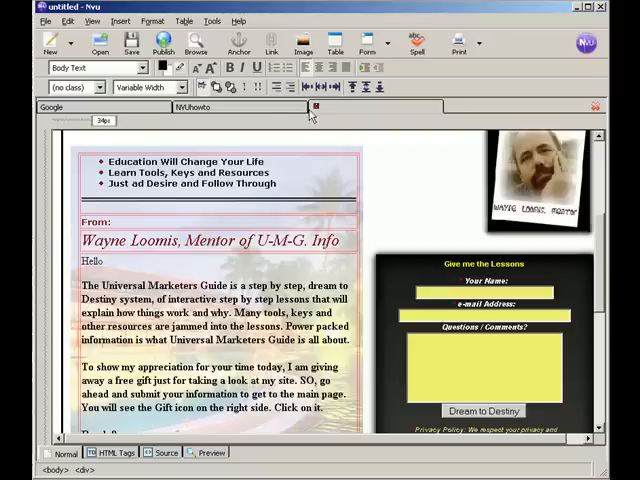
Save the page as an HTML file titled LCPmentor.
left_click(44, 21)
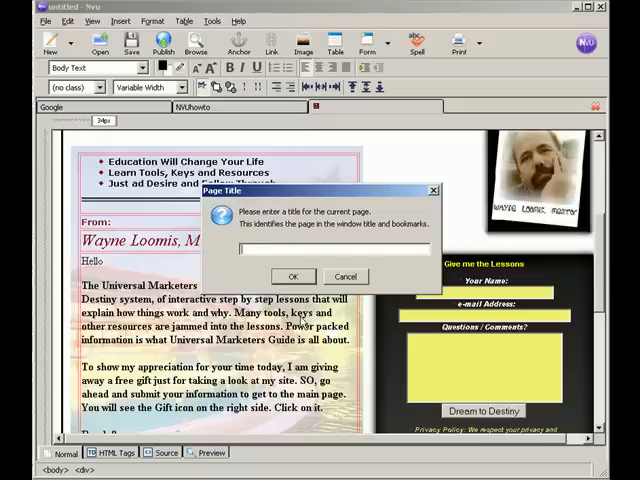
type("LCPmentor")
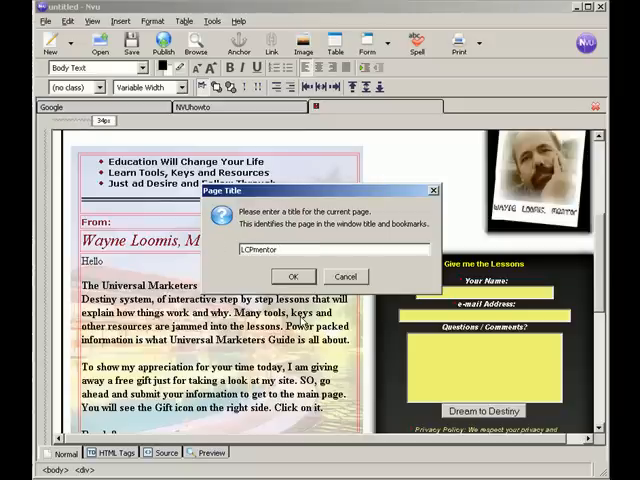
left_click(293, 276)
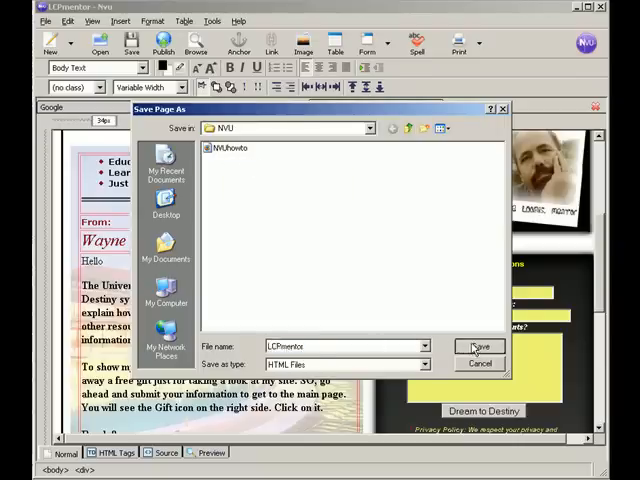
left_click(479, 346)
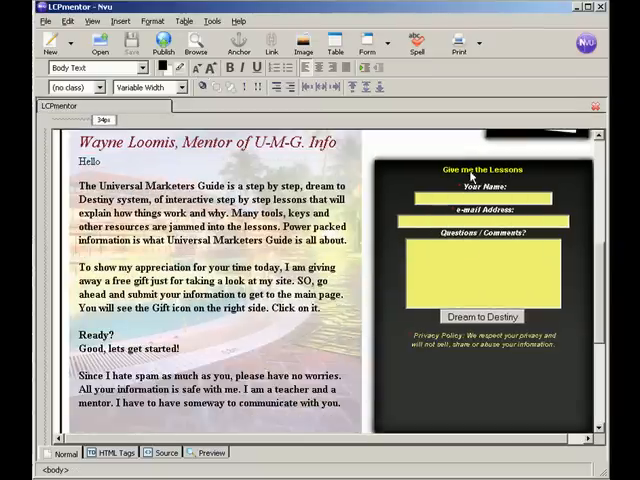
mouse_move(582, 305)
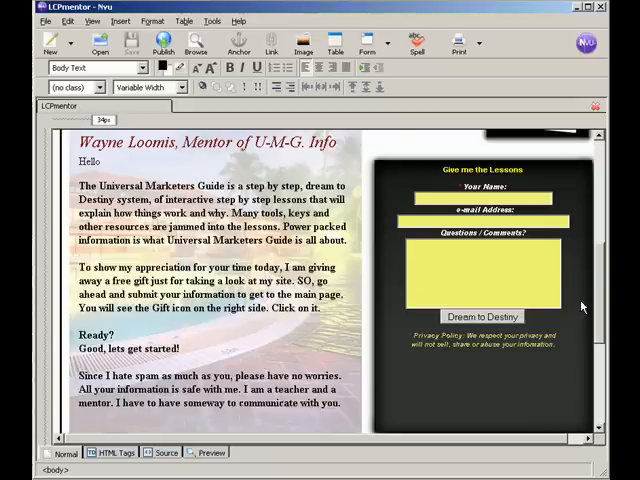
mouse_move(481, 369)
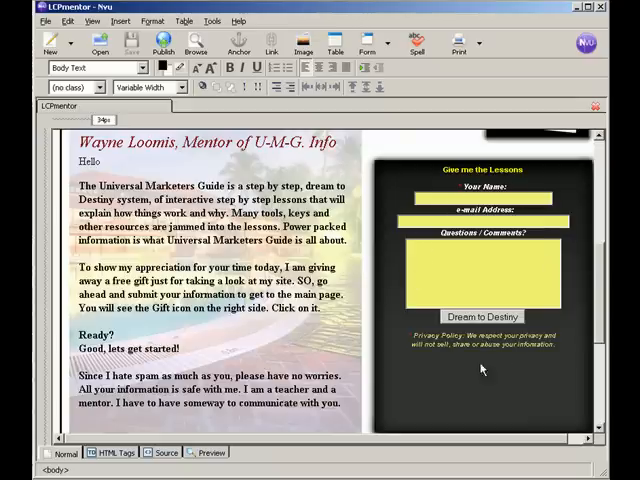
mouse_move(416, 284)
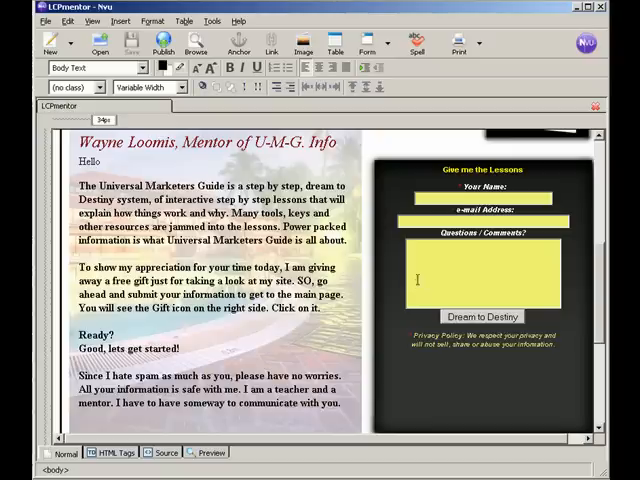
mouse_move(363, 256)
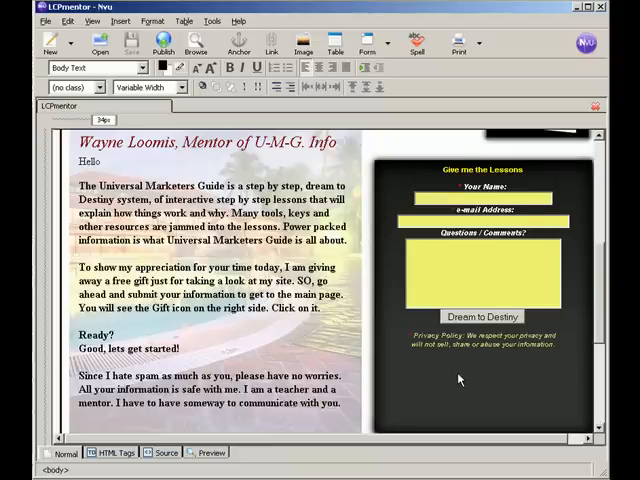
mouse_move(443, 363)
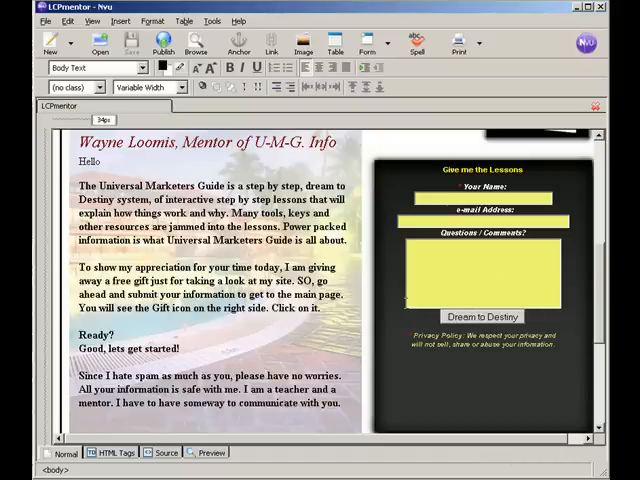
mouse_move(383, 375)
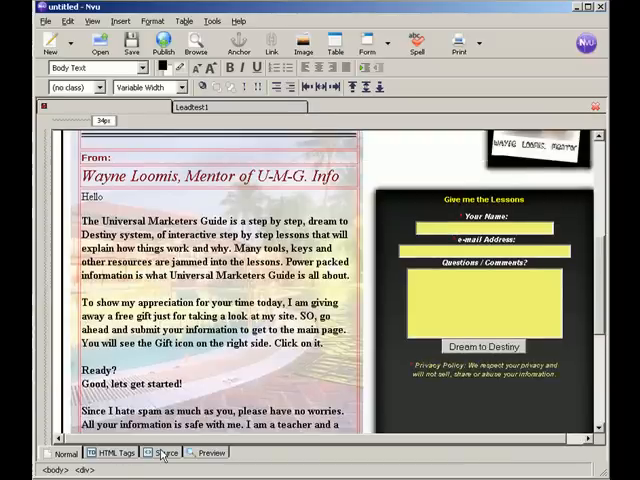
left_click(164, 453)
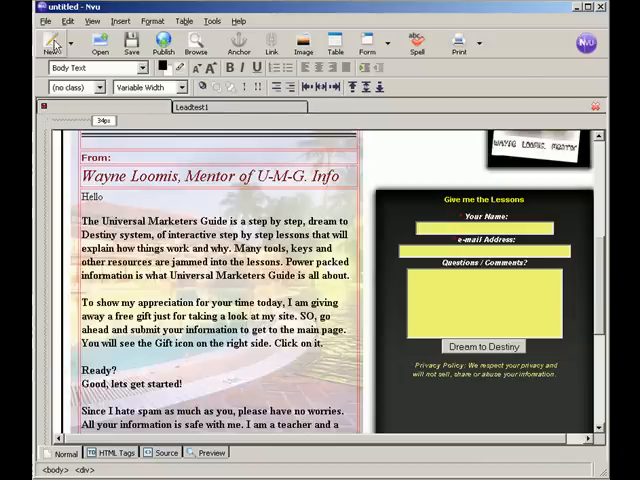
Create another blank page and view its HTML source.
left_click(50, 43)
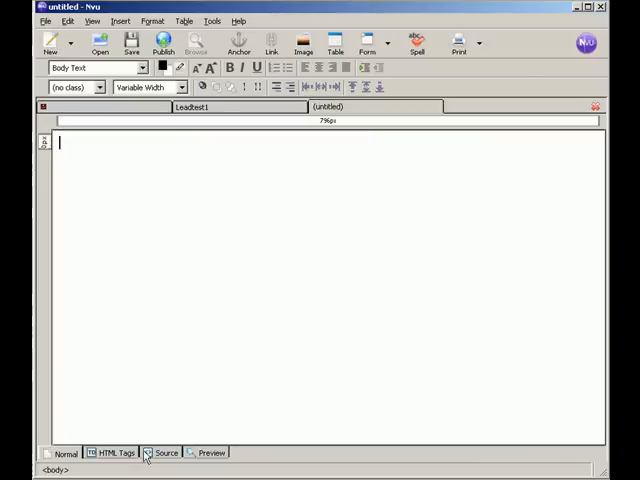
left_click(165, 453)
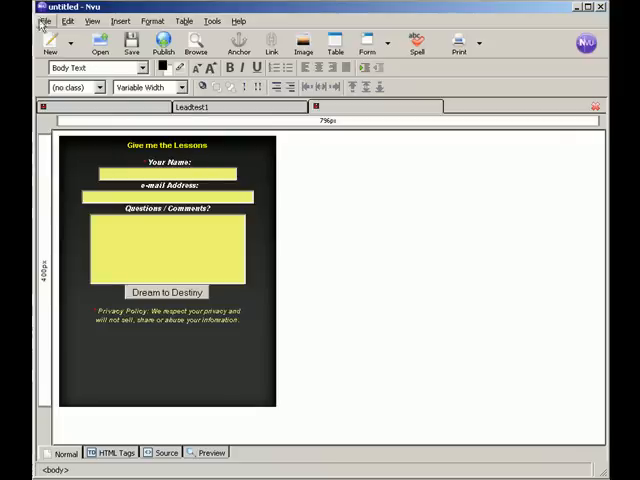
Start saving the form-only page, then cancel the Page Title prompt.
left_click(130, 42)
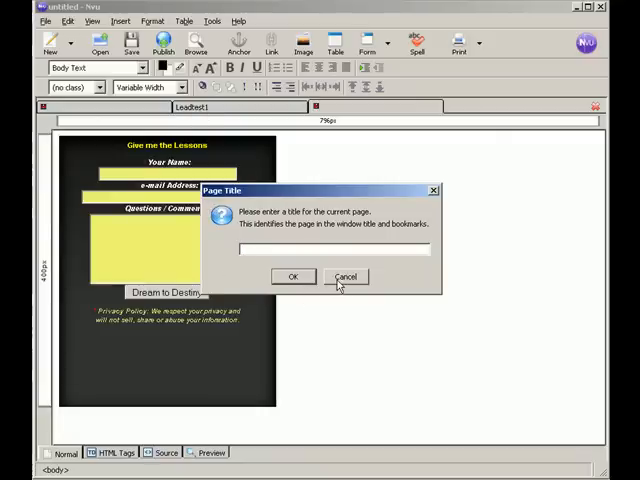
left_click(292, 277)
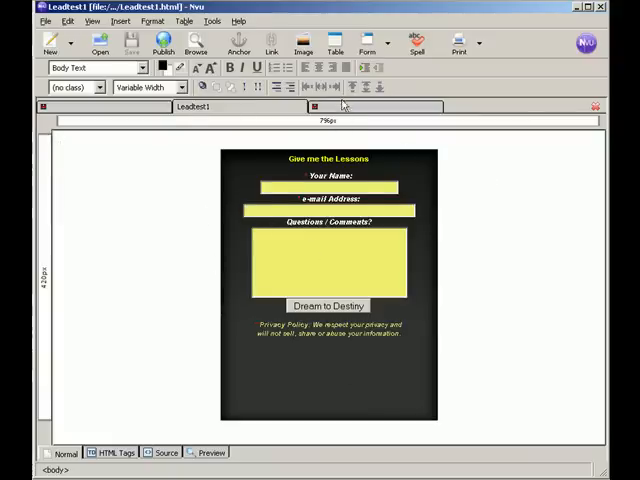
Return to the untitled page holding the 'Give me the Lessons' form box.
left_click(49, 42)
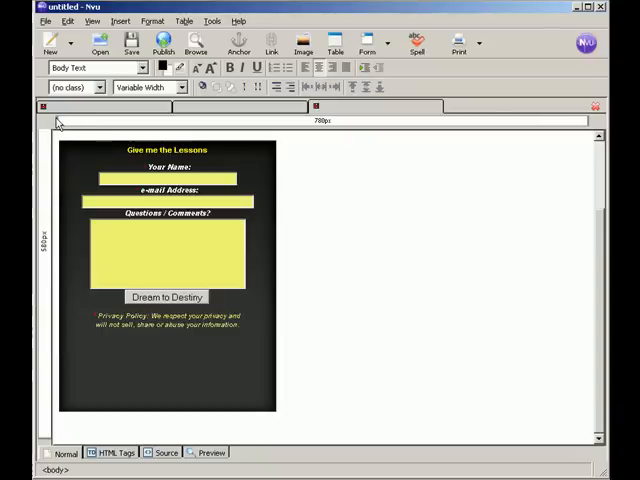
mouse_move(57, 120)
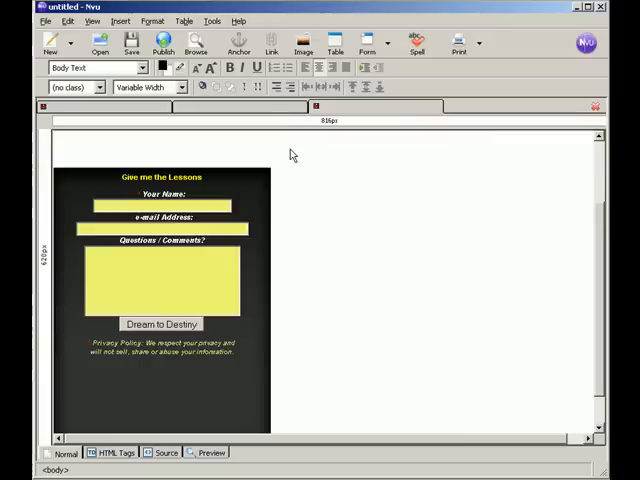
mouse_move(200, 151)
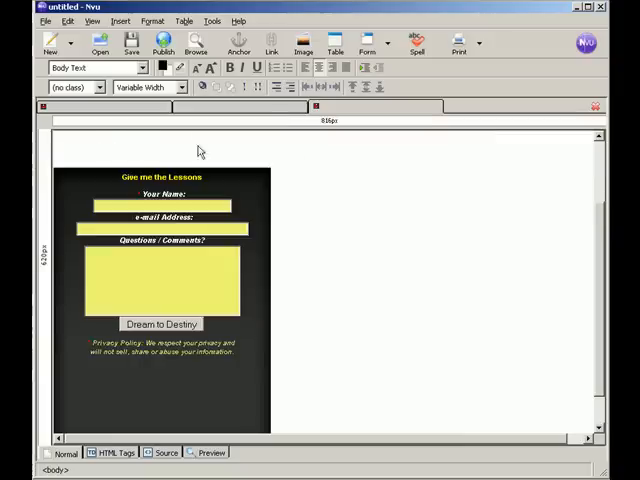
mouse_move(250, 232)
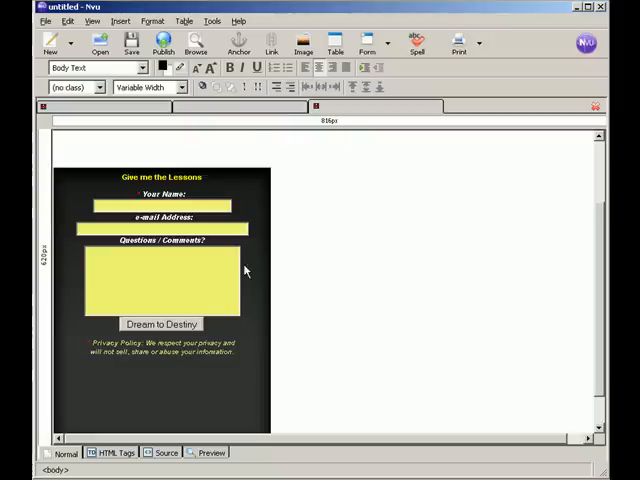
mouse_move(247, 337)
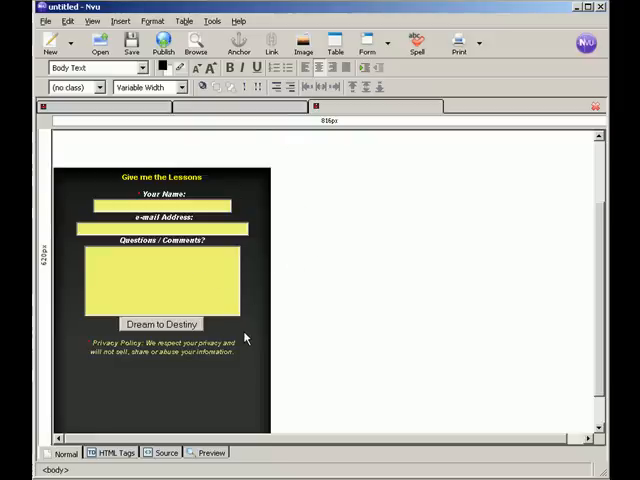
mouse_move(279, 268)
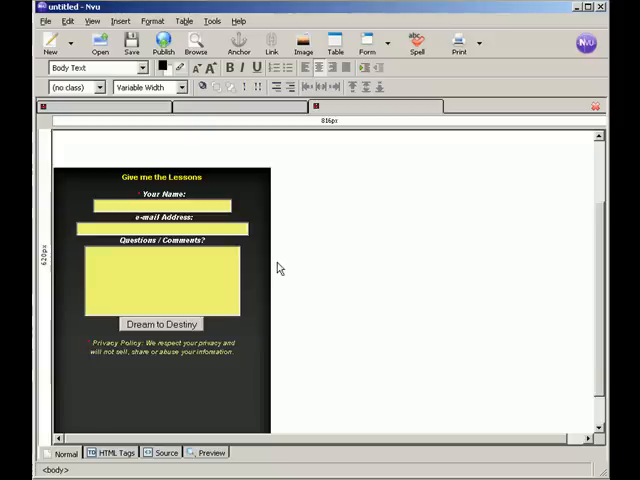